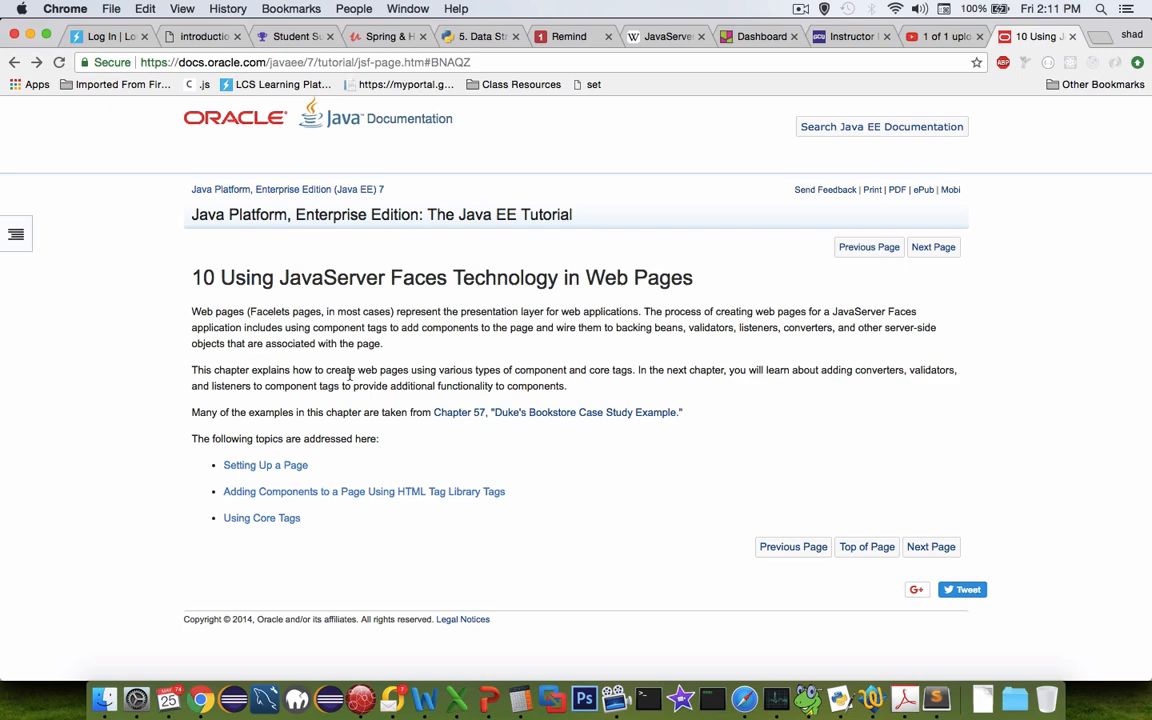
mouse_move(264, 464)
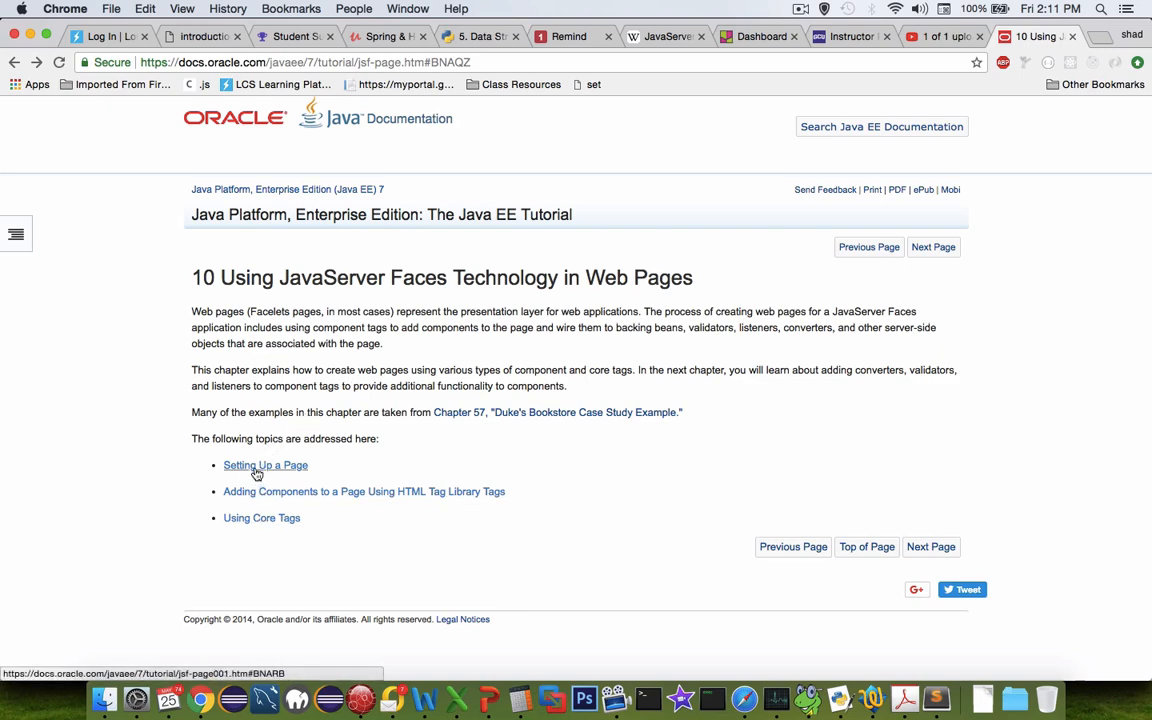
Open section 10.1 Setting Up a Page with its XML namespace declaration example
click(264, 464)
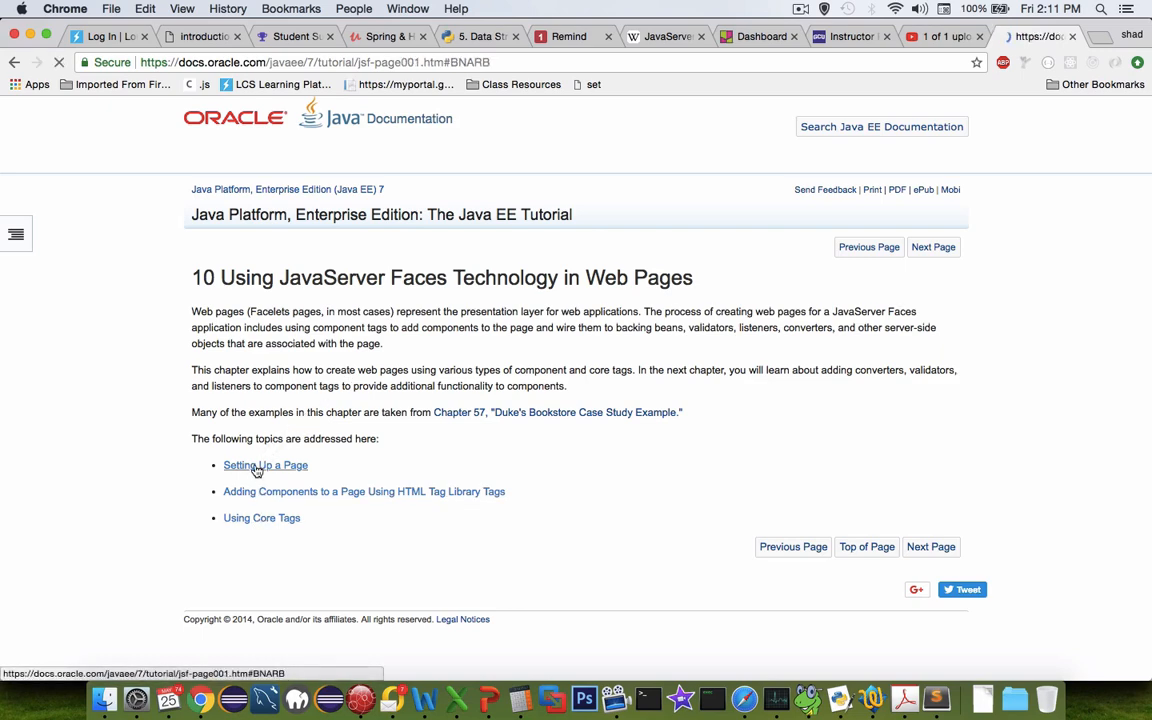
click(264, 464)
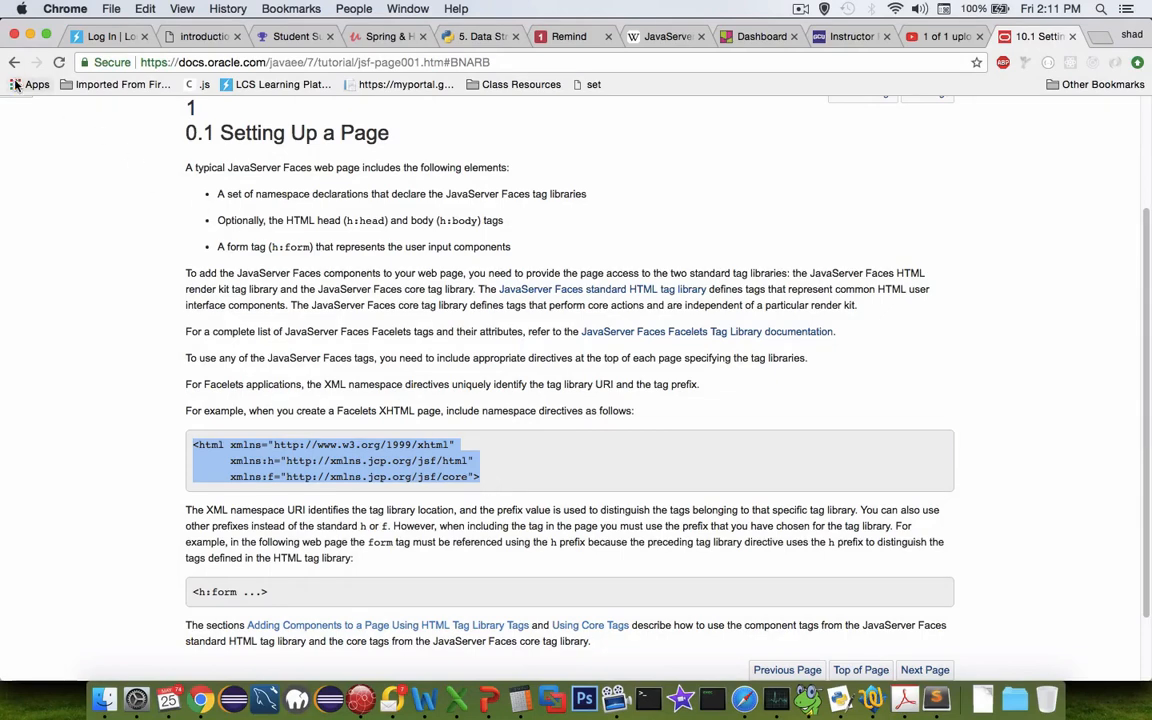
mouse_move(14, 62)
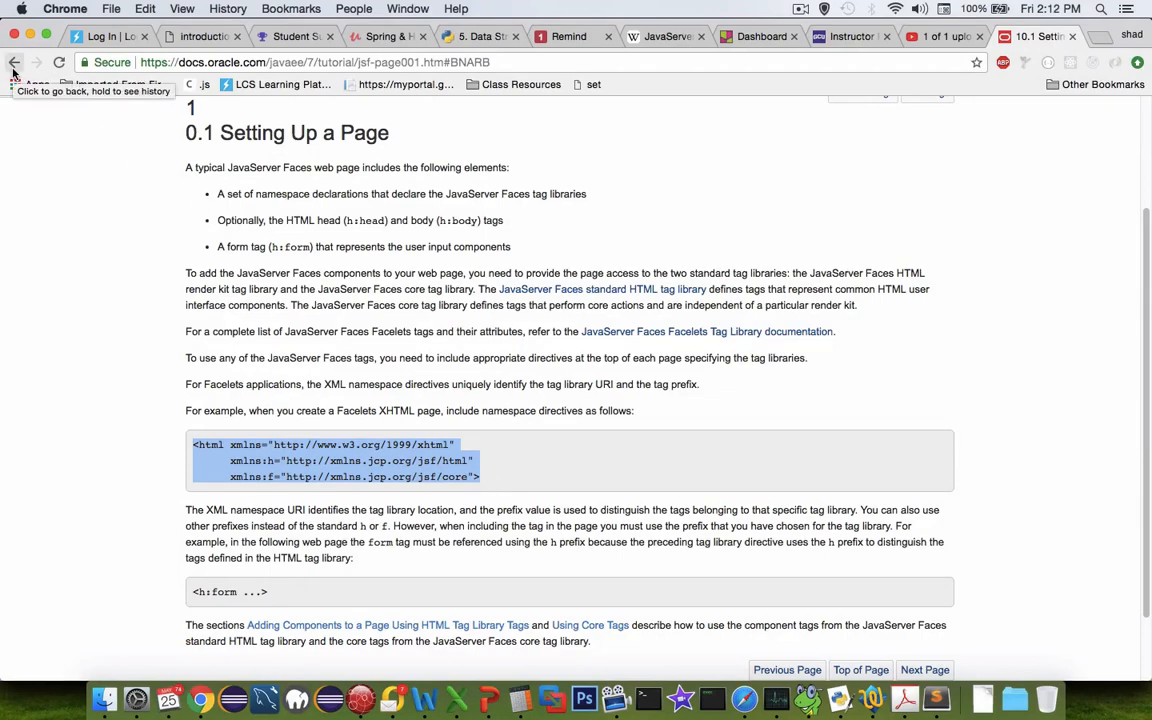
Return to the chapter 10 overview and open the Adding Components with HTML Tag Library Tags section
click(14, 62)
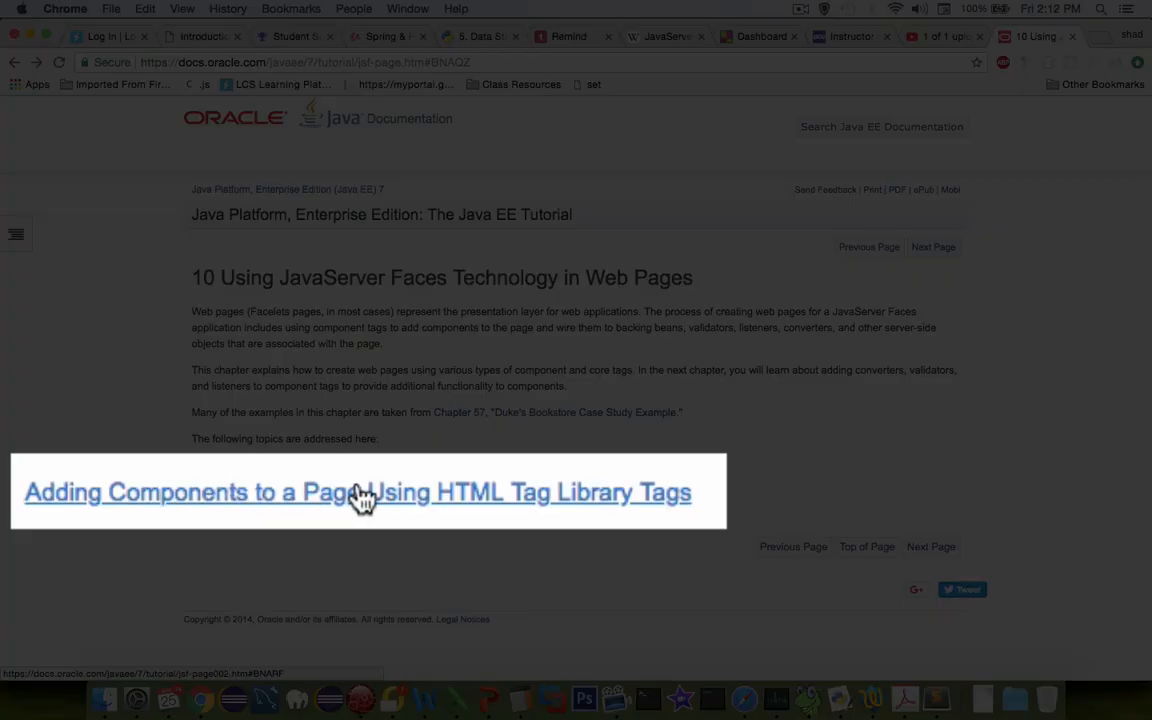
click(356, 492)
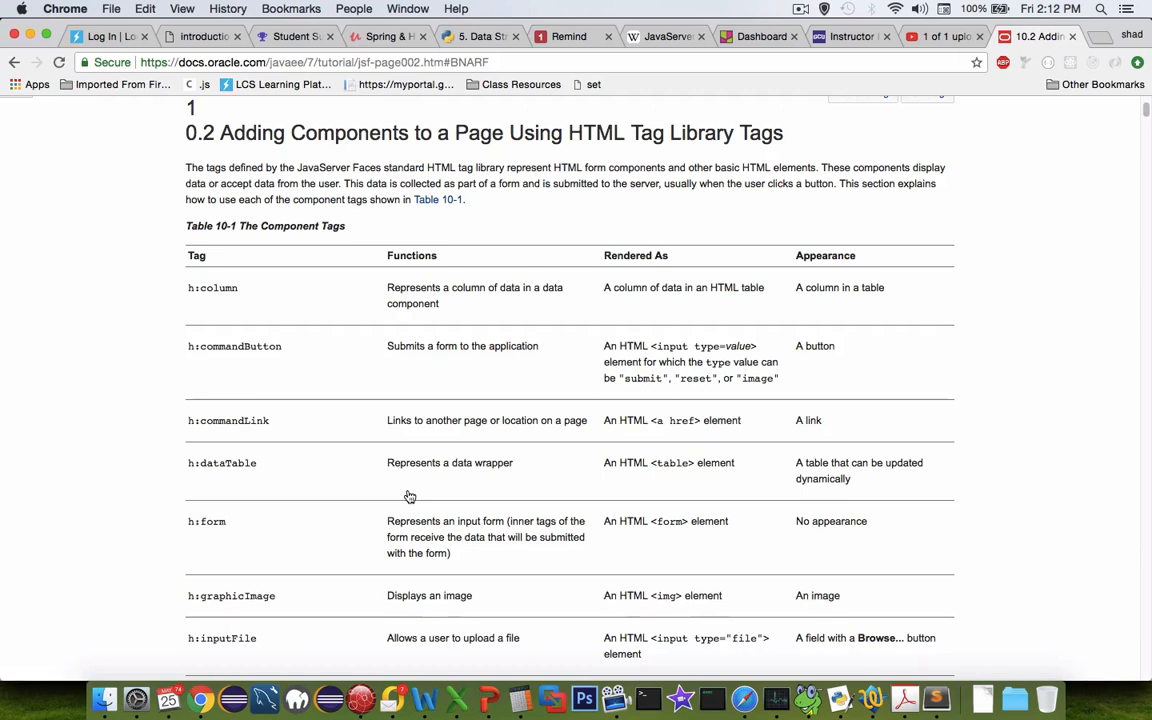
mouse_move(324, 482)
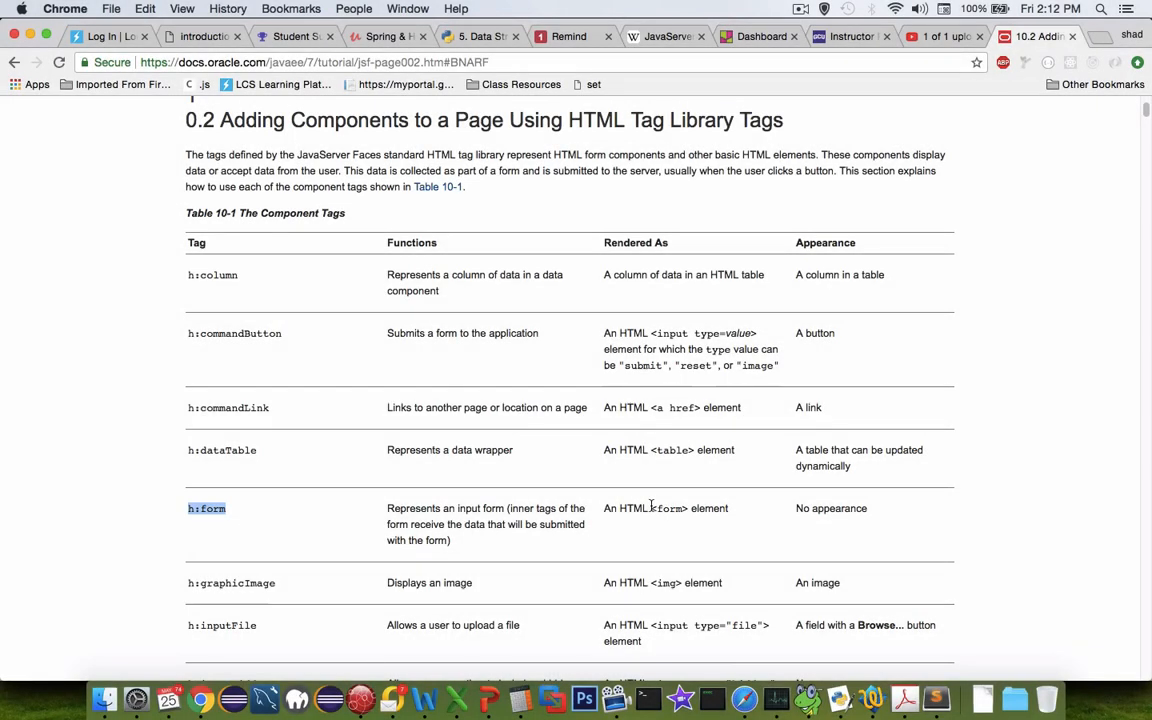
Select 'form' in the h:form row and scroll through Table 10-1 of component tags
double_click(668, 508)
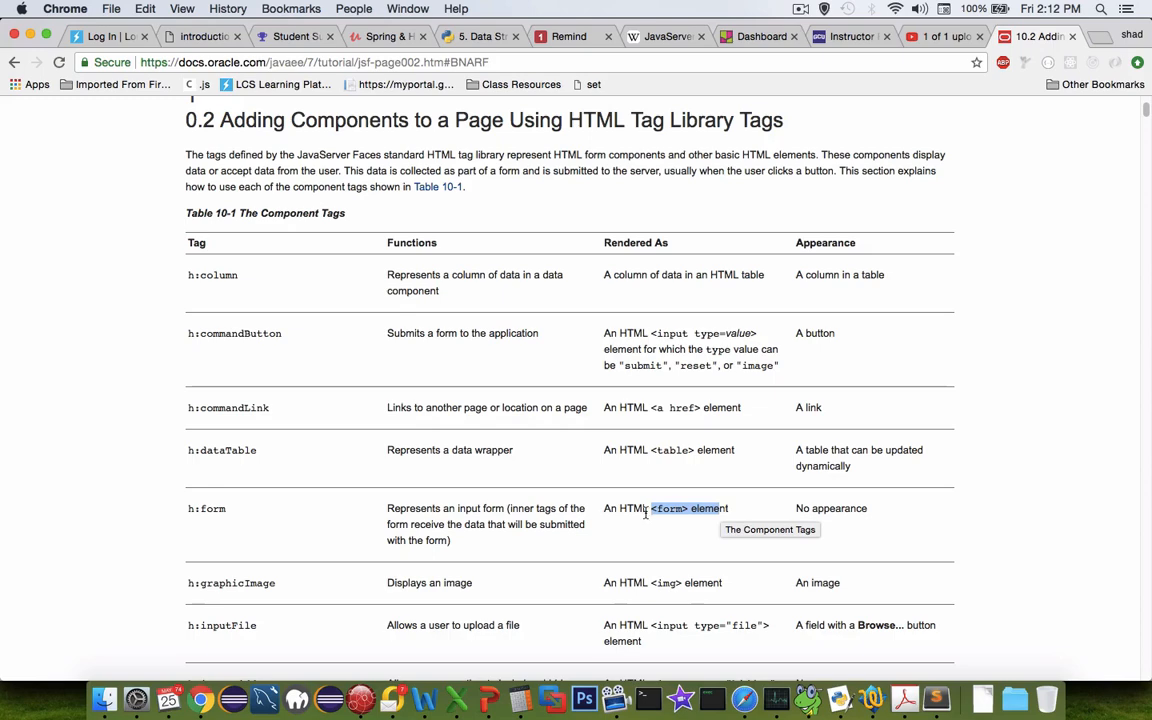
scroll(down, 3)
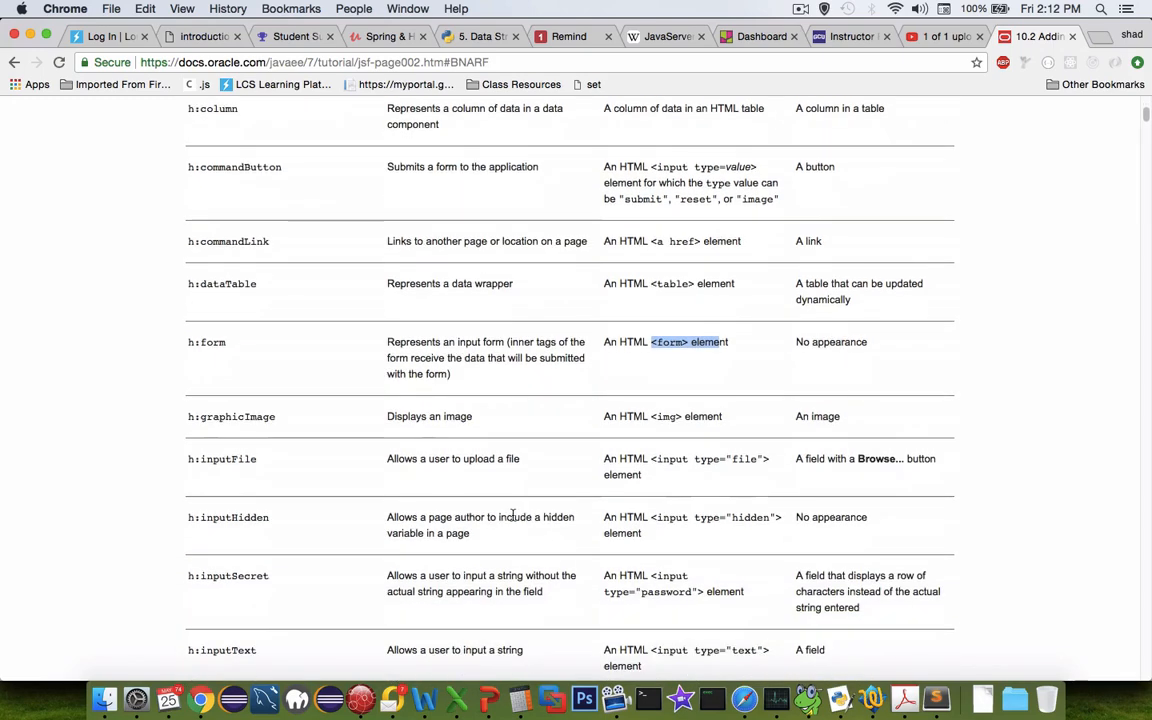
scroll(down, 3)
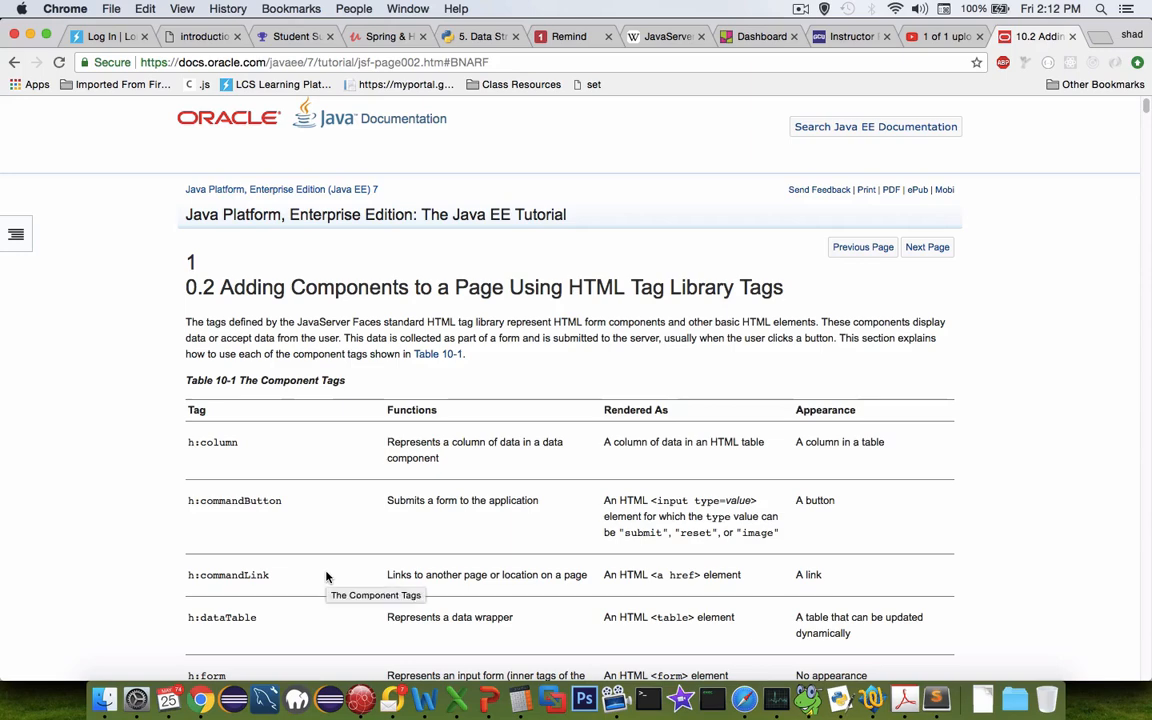
scroll(down, 3)
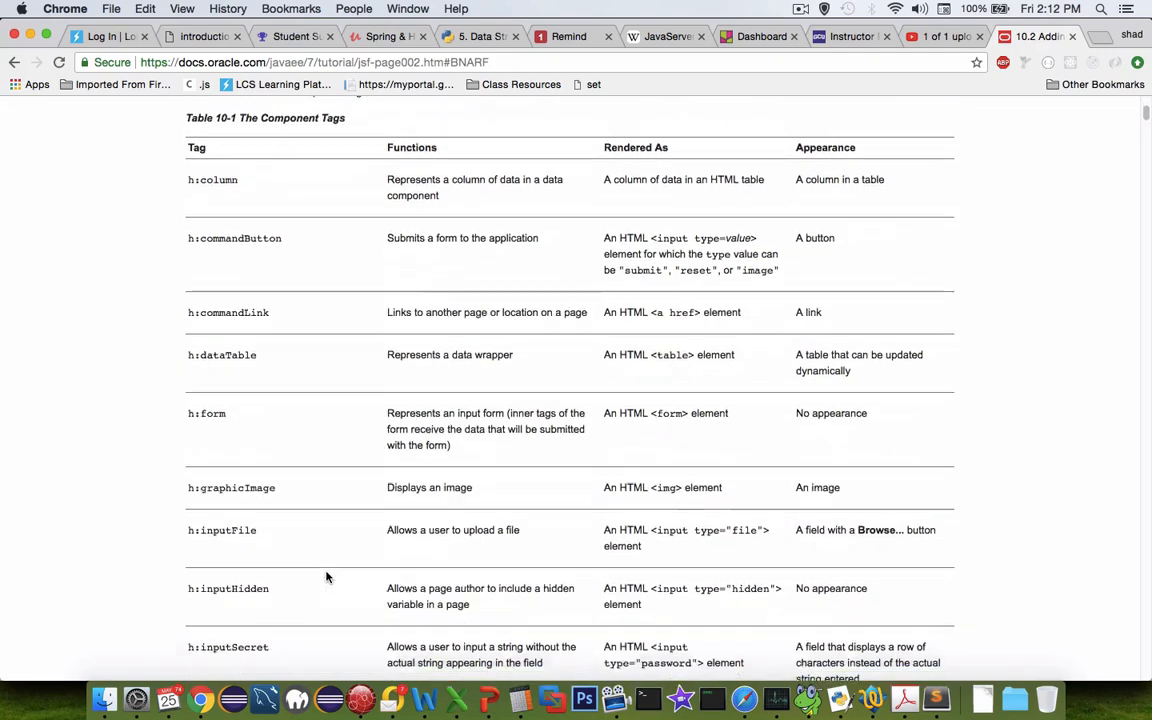
scroll(down, 3)
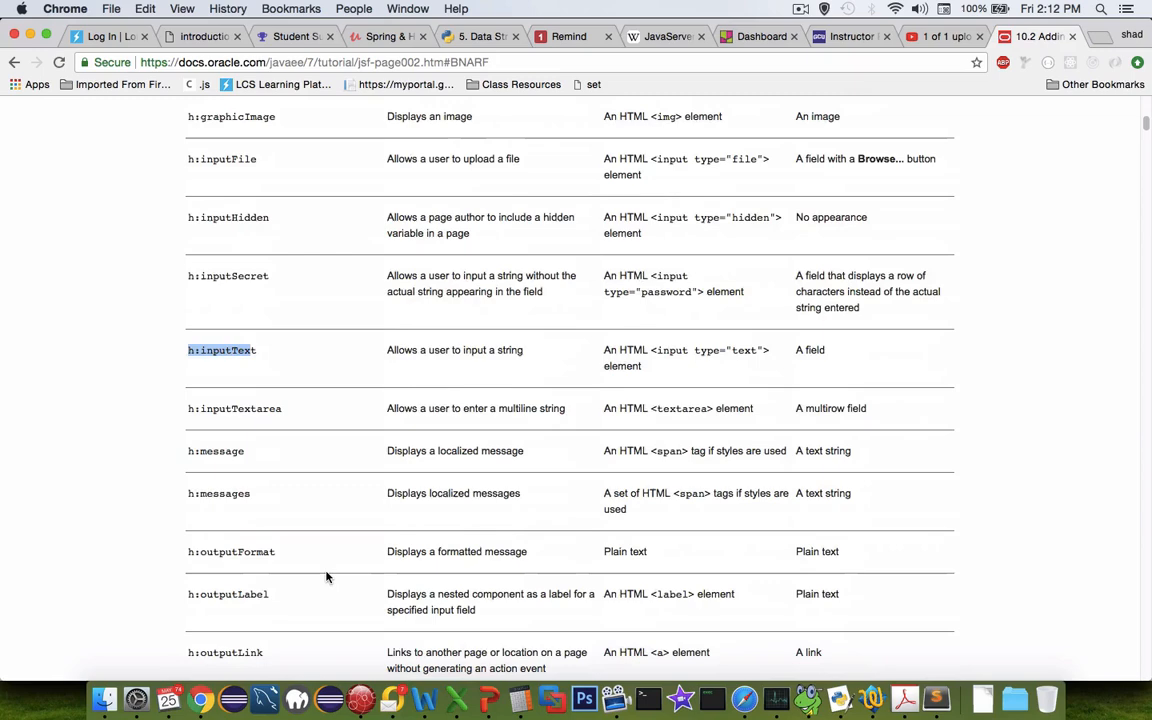
scroll(down, 3)
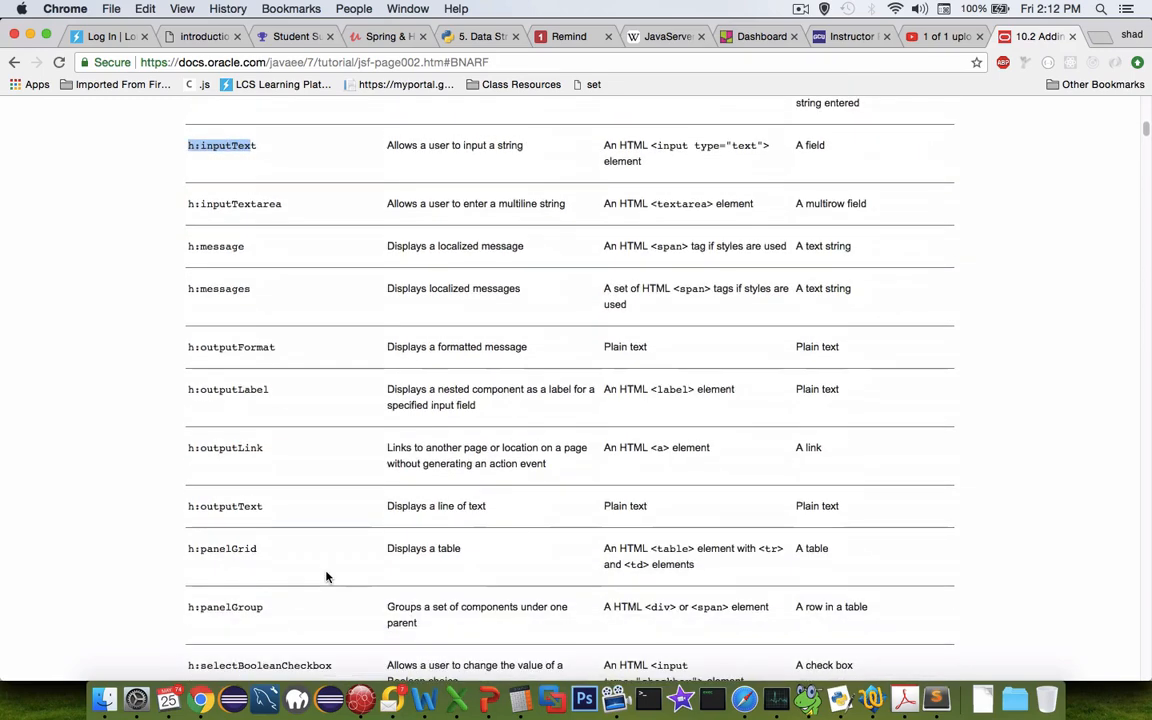
scroll(down, 3)
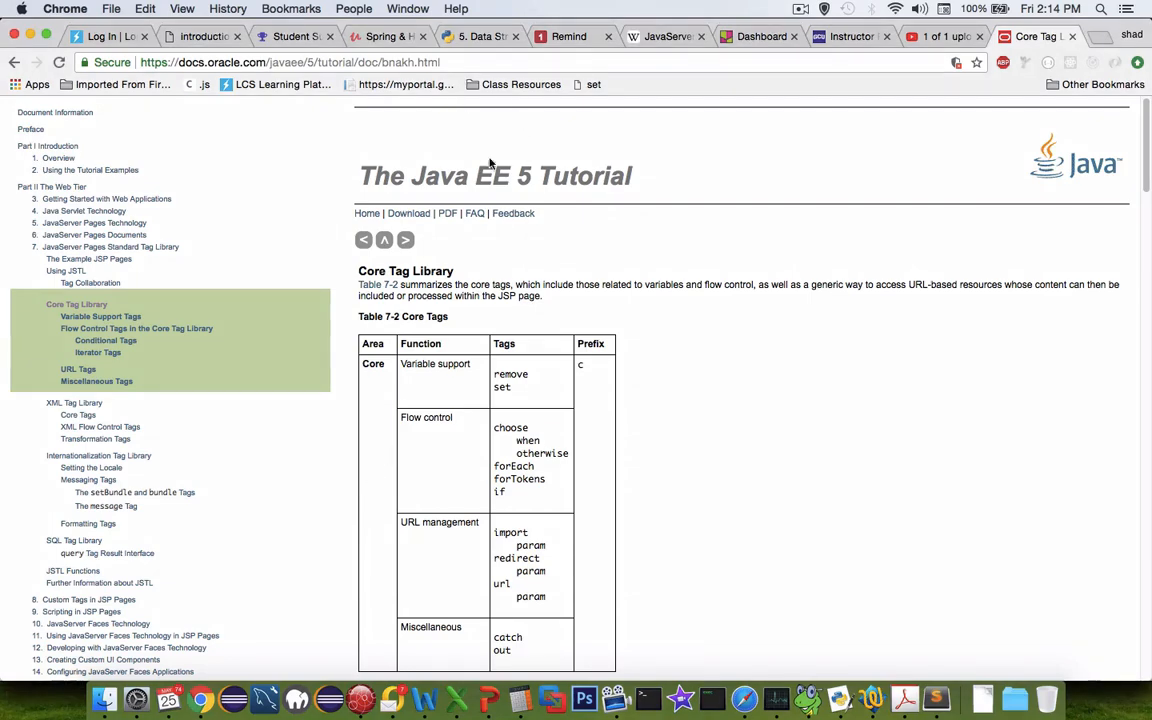
Scroll to the Conditional Tags example and select the c:if test on ${!empty param.Add}
scroll(down, 3)
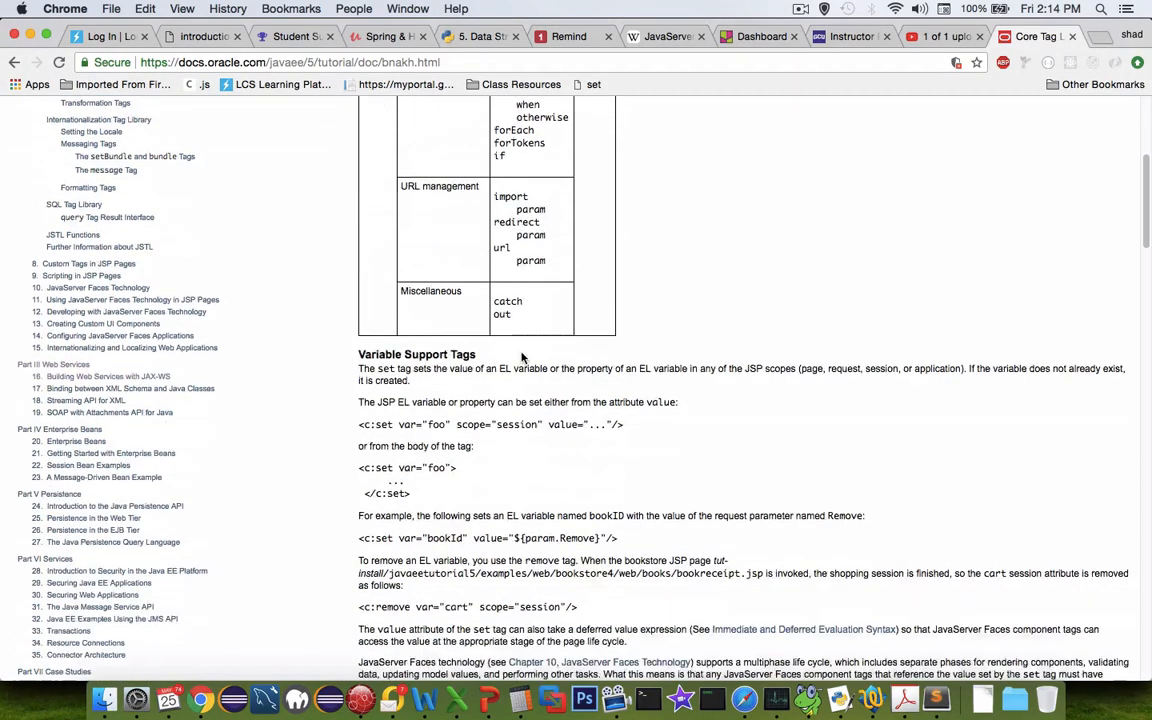
scroll(down, 3)
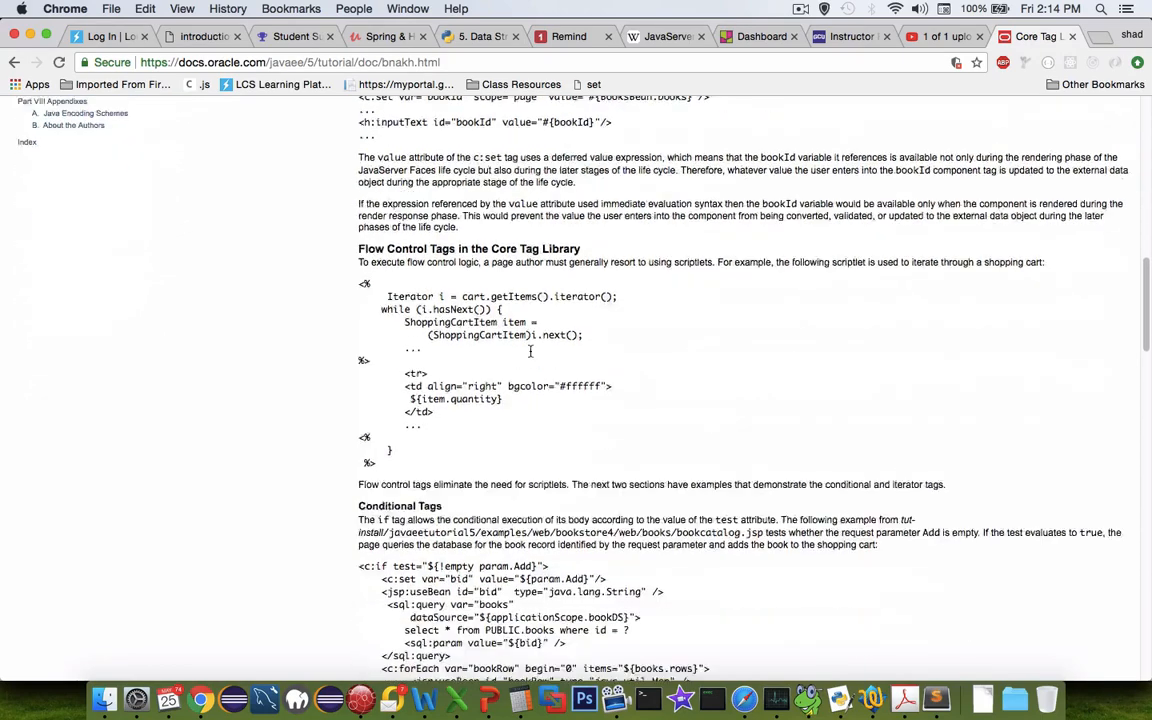
scroll(down, 3)
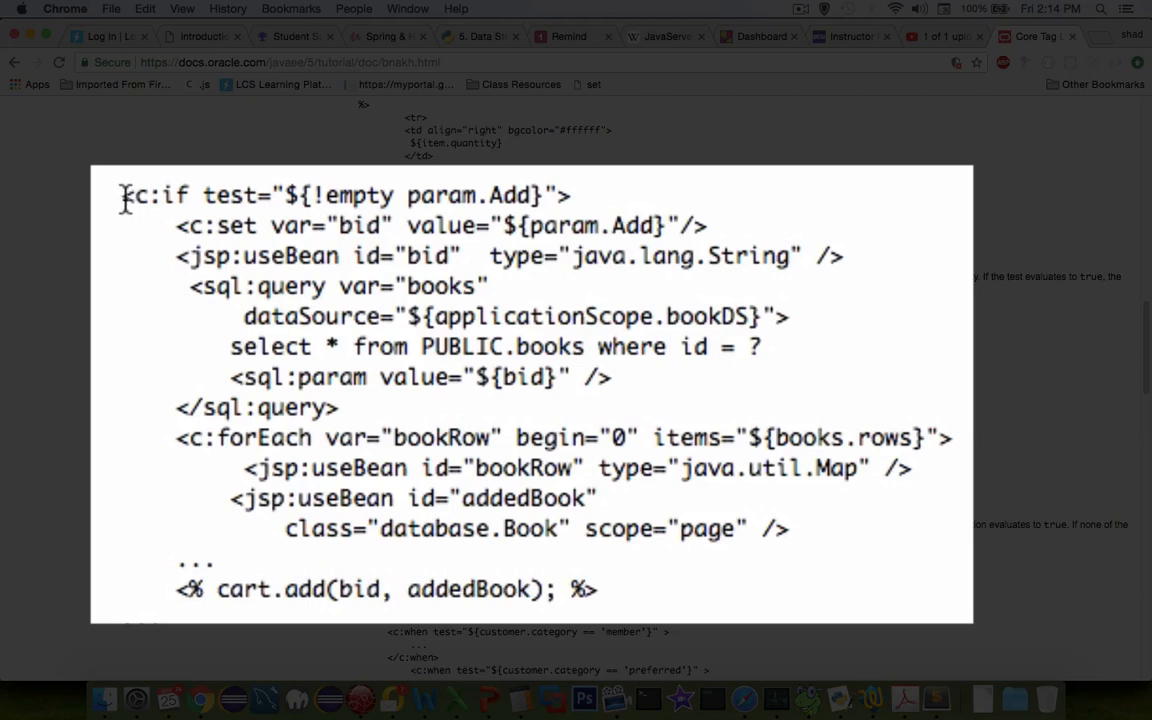
double_click(132, 196)
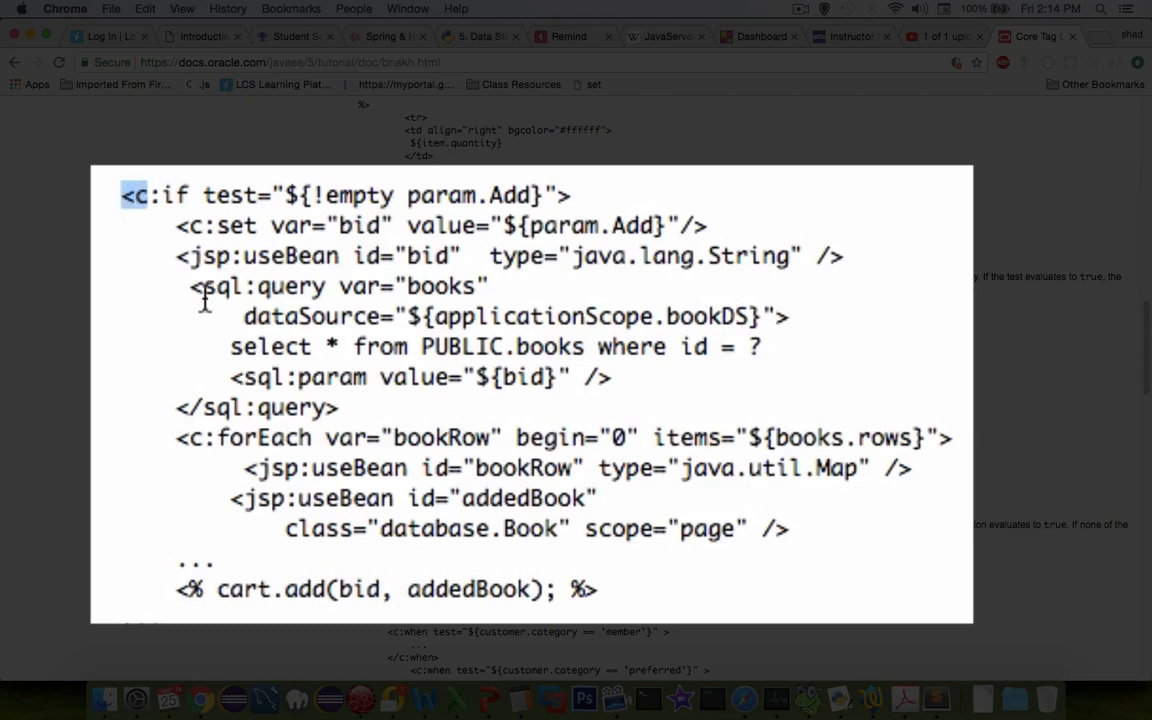
mouse_move(208, 196)
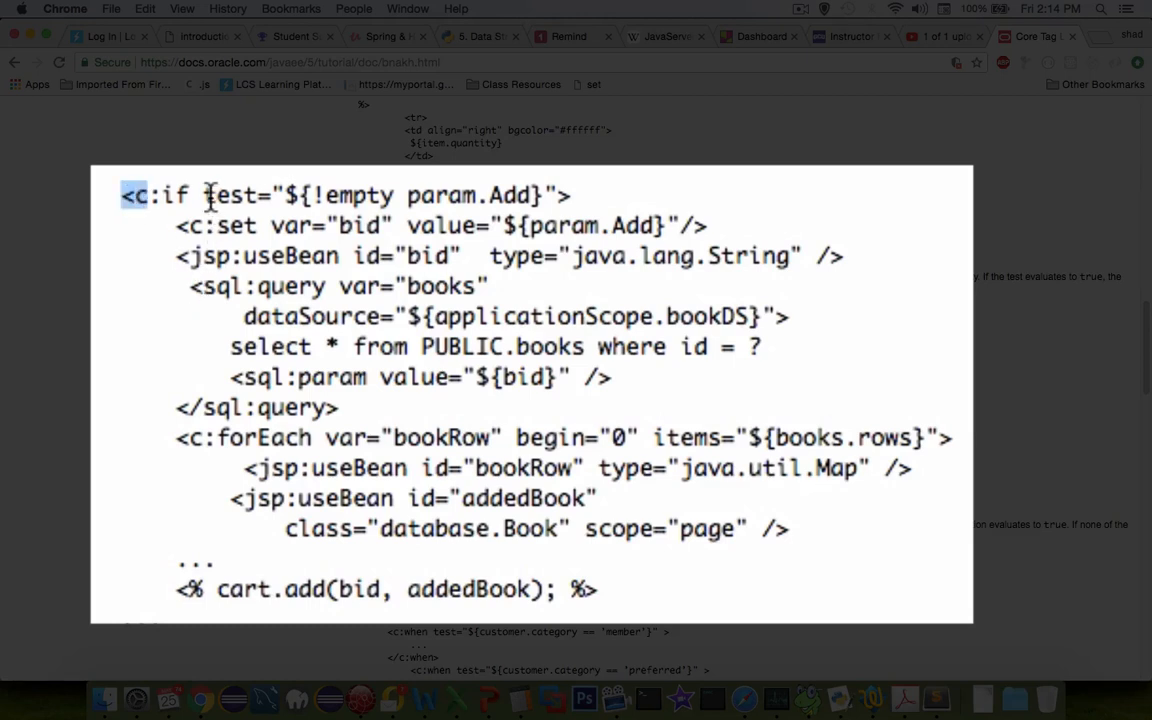
drag(208, 196, 544, 196)
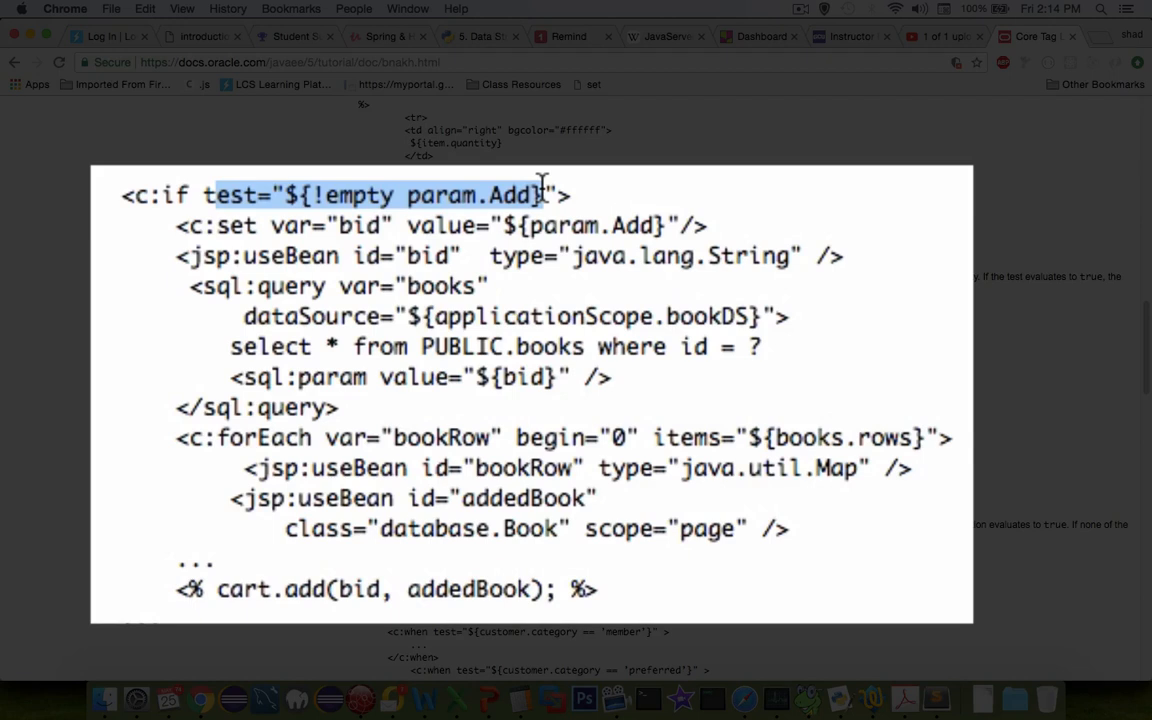
mouse_move(528, 384)
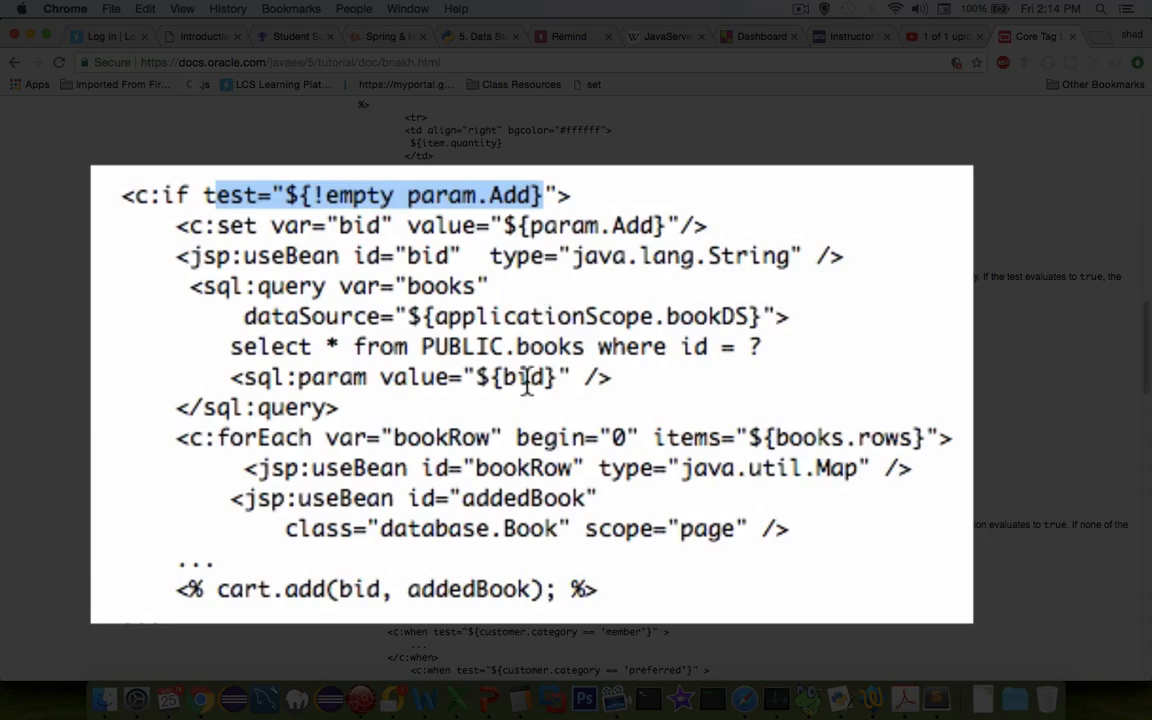
Scroll down to the Miscellaneous Tags section and Table 7-3 Character Conversions
scroll(down, 3)
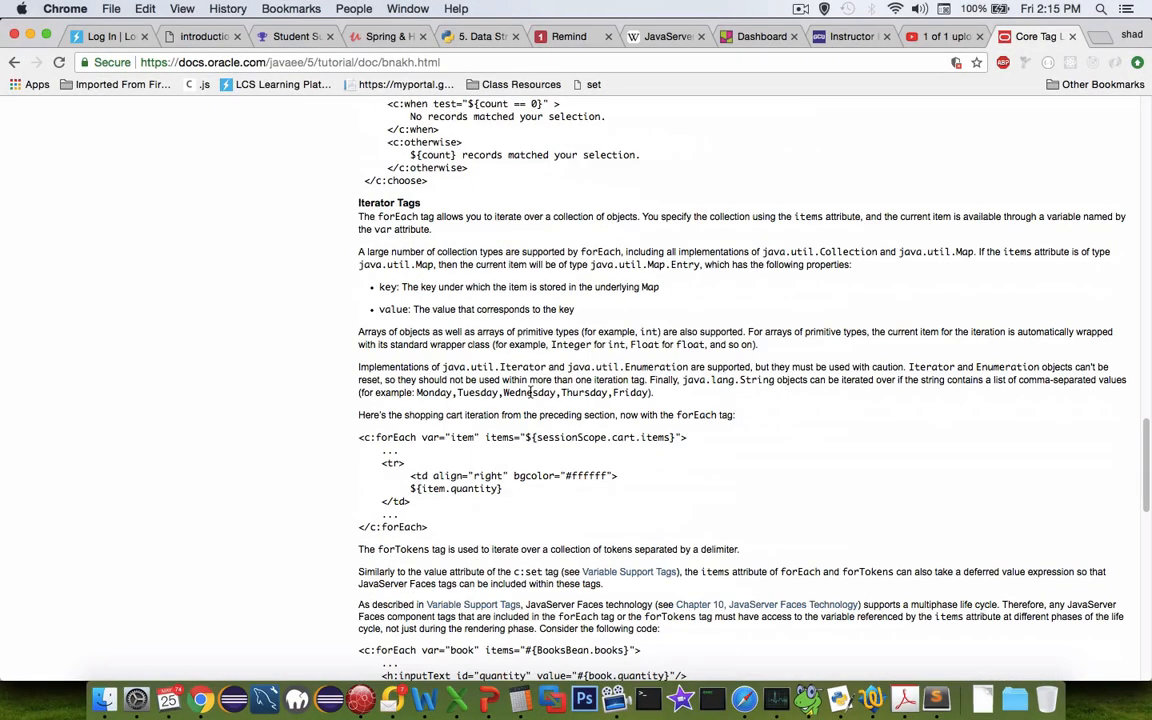
scroll(down, 3)
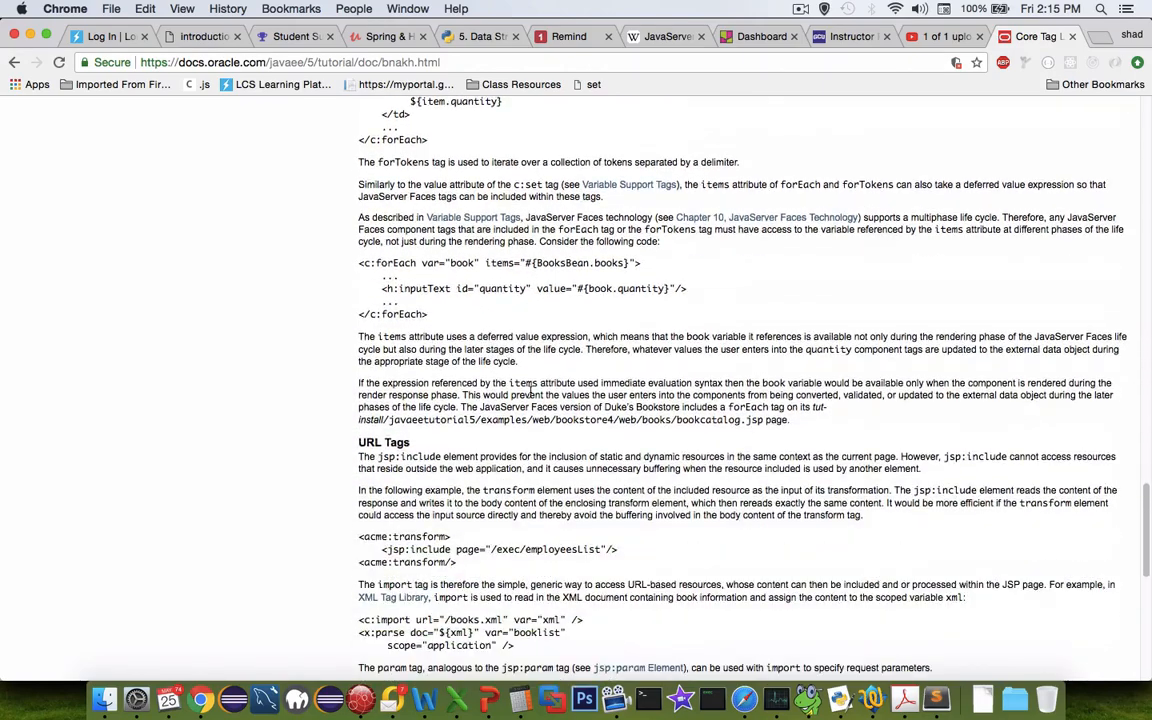
scroll(down, 3)
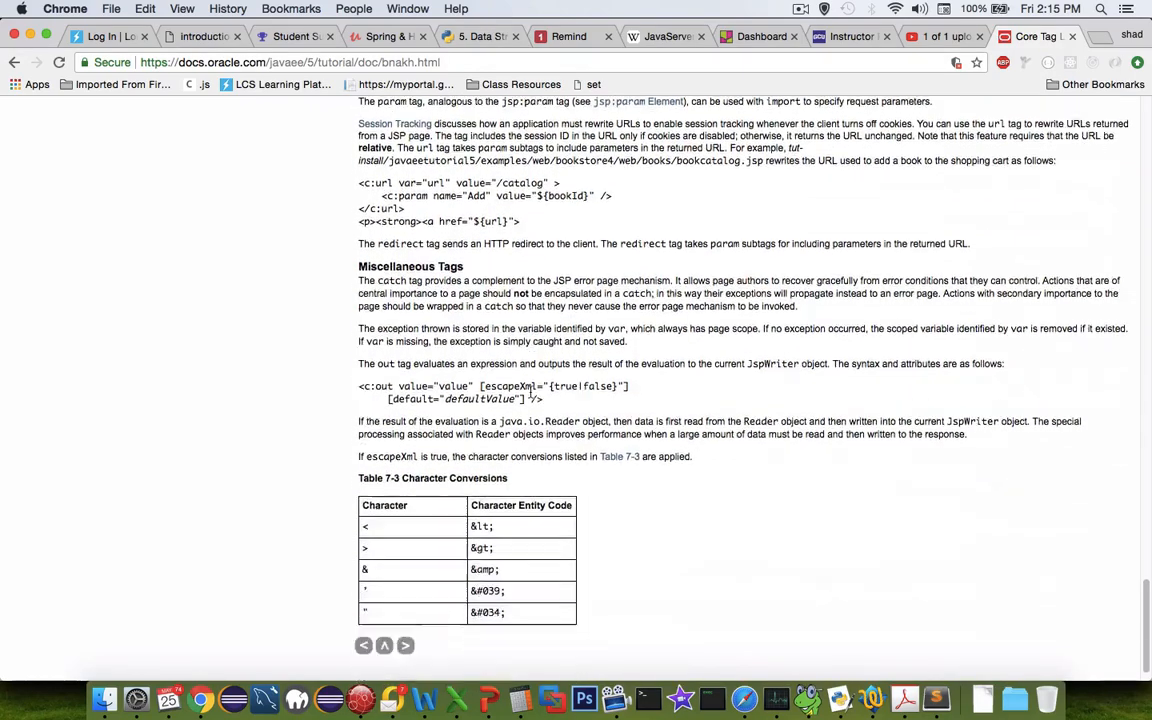
scroll(down, 3)
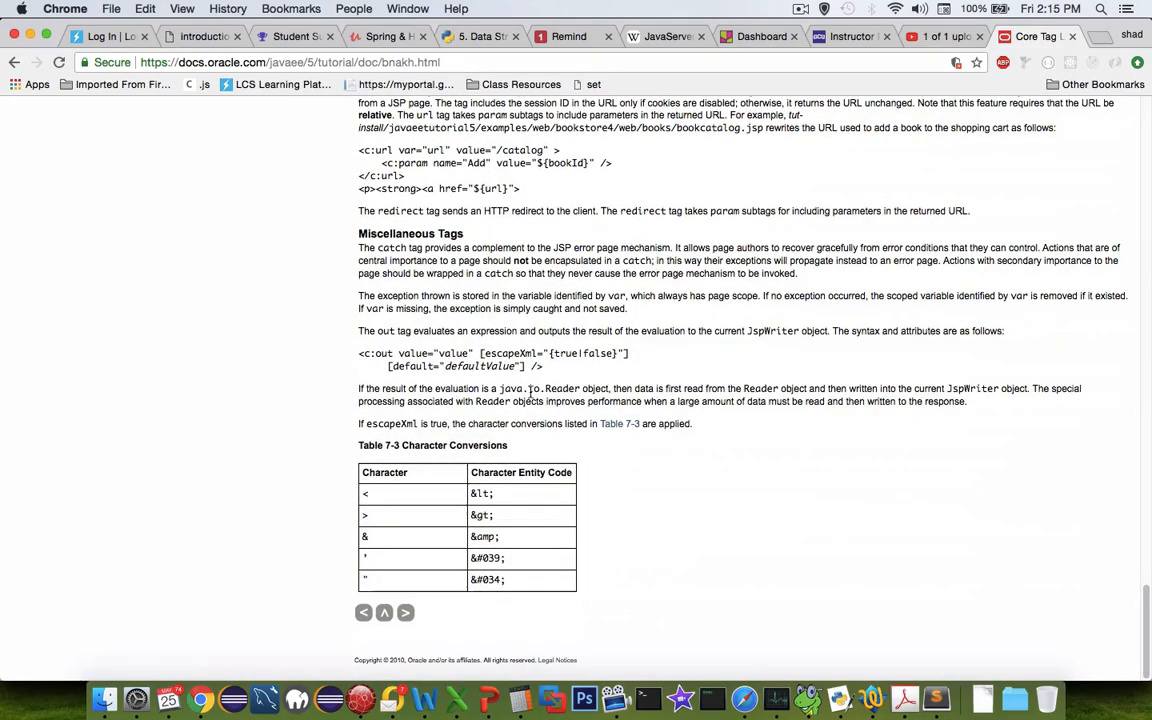